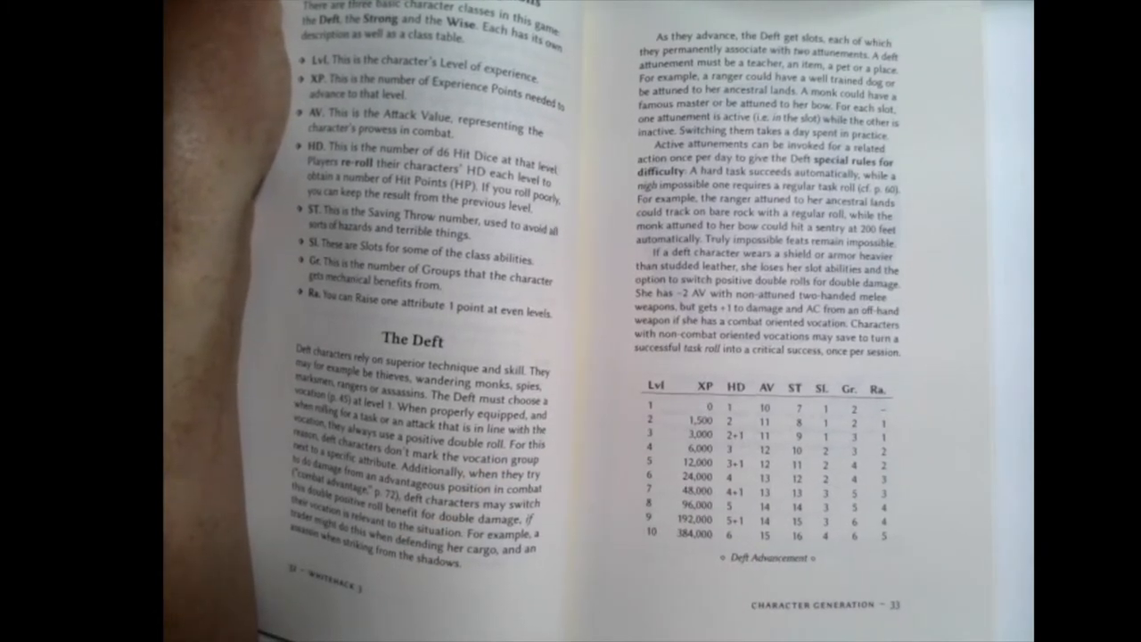
mouse_move(865, 482)
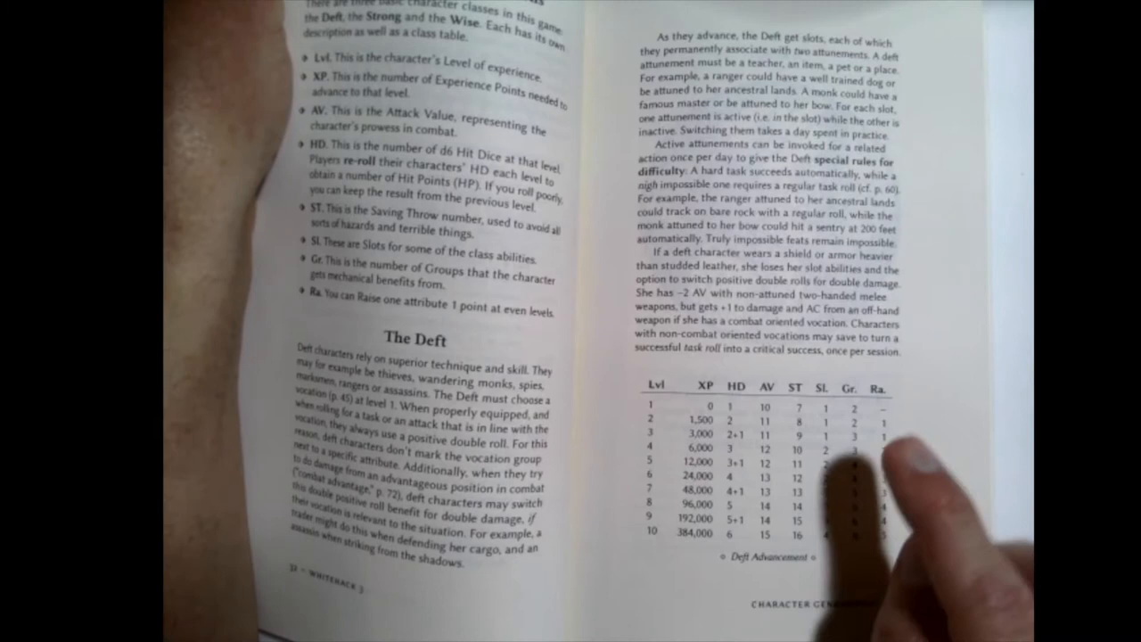